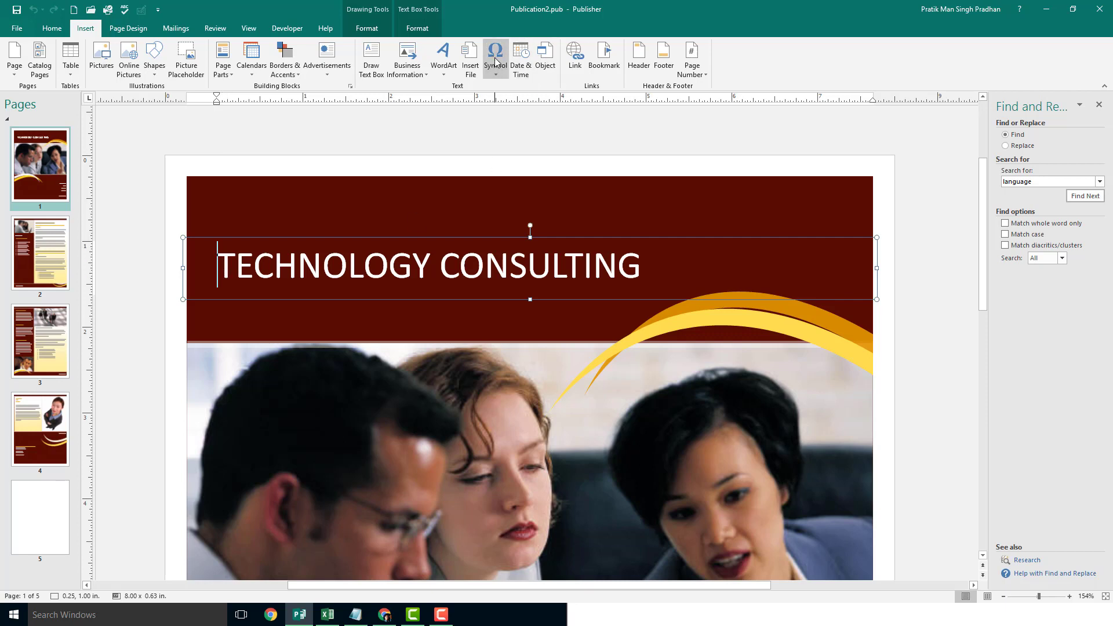
Insert √, © and × from the common symbols gallery before TECHNOLOGY CONSULTING.
click(495, 56)
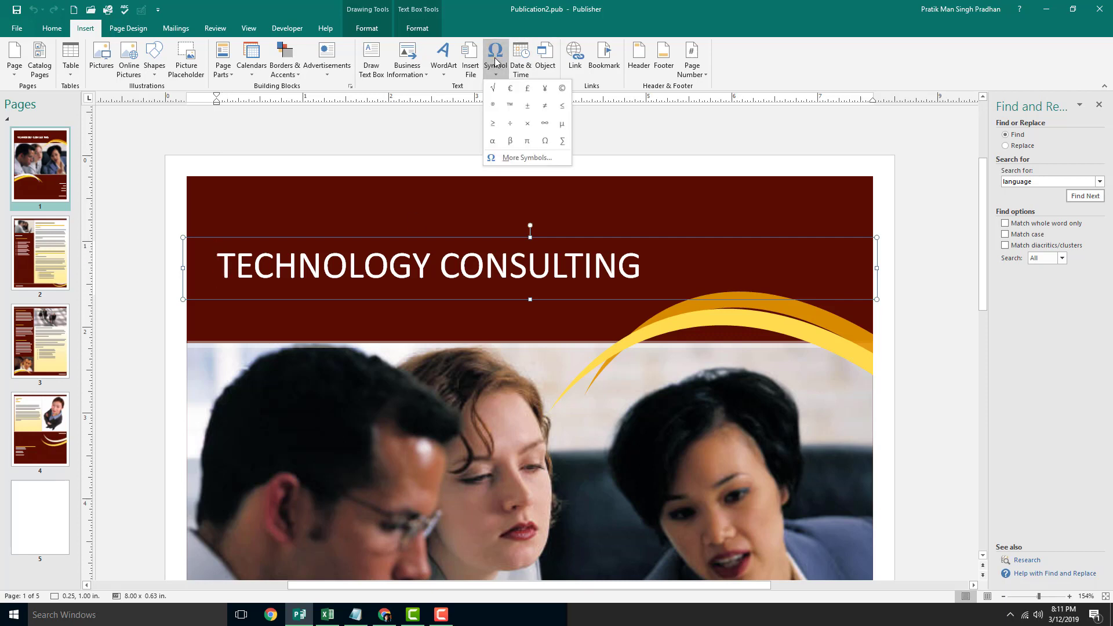
mouse_move(510, 140)
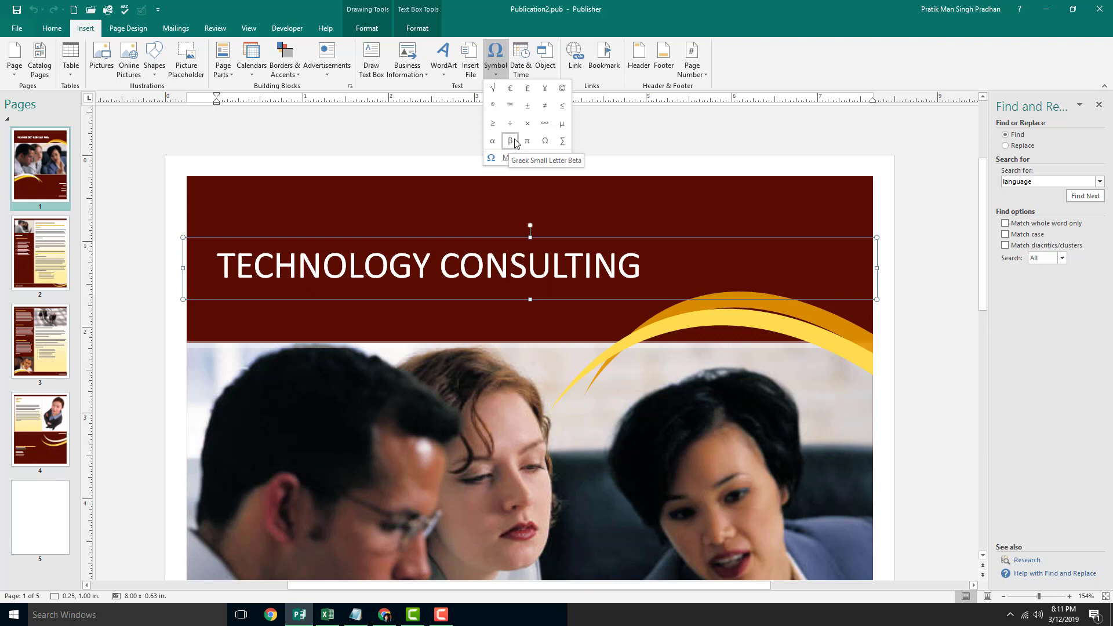
click(492, 89)
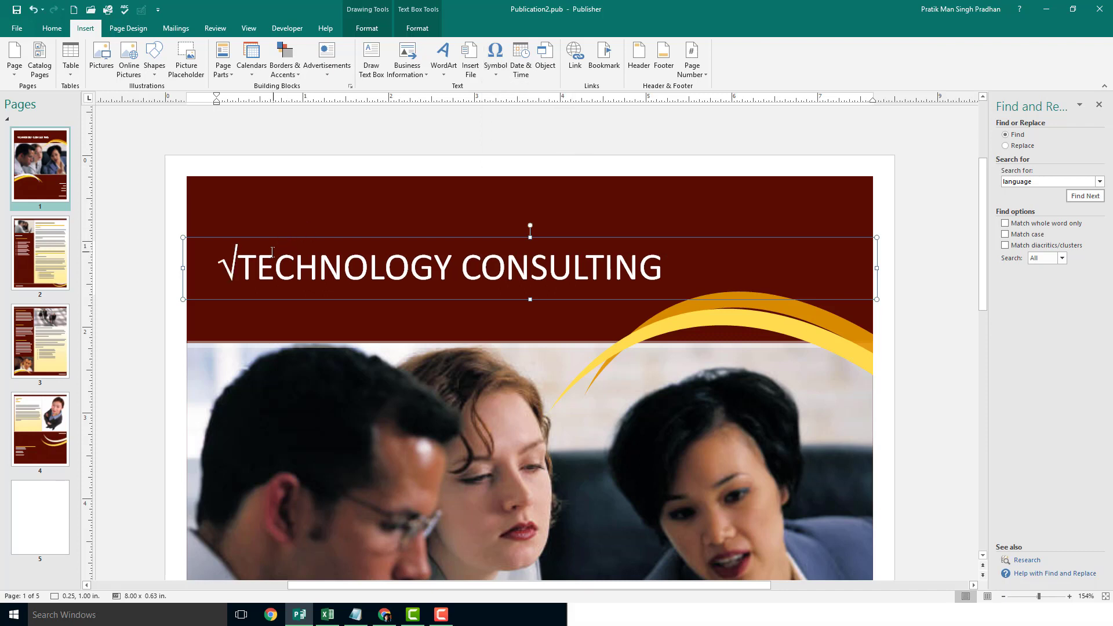
click(494, 57)
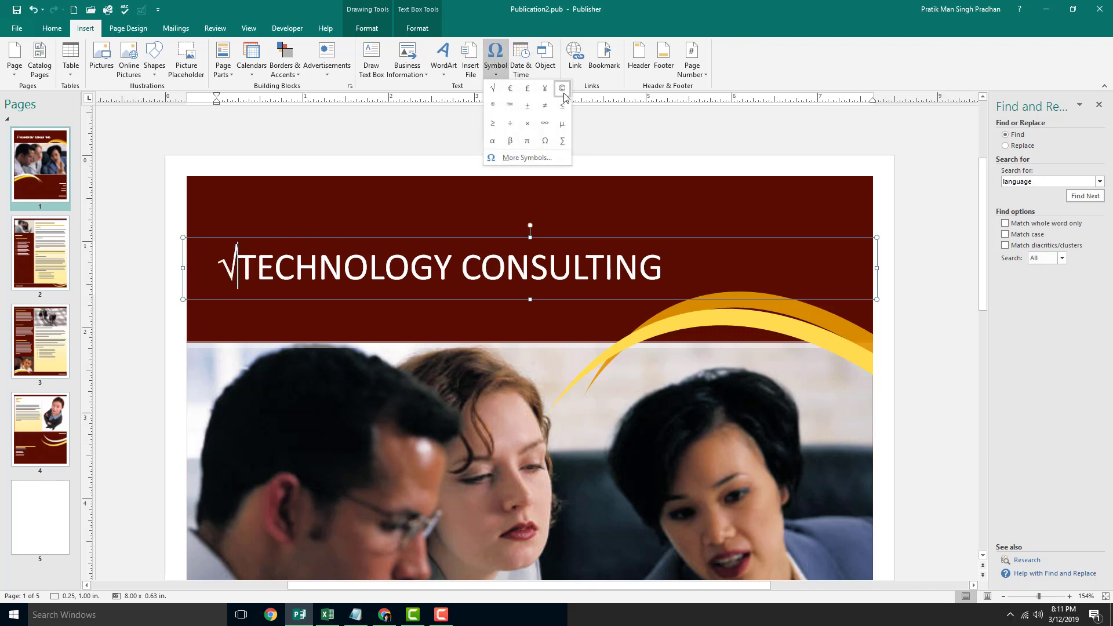
click(562, 88)
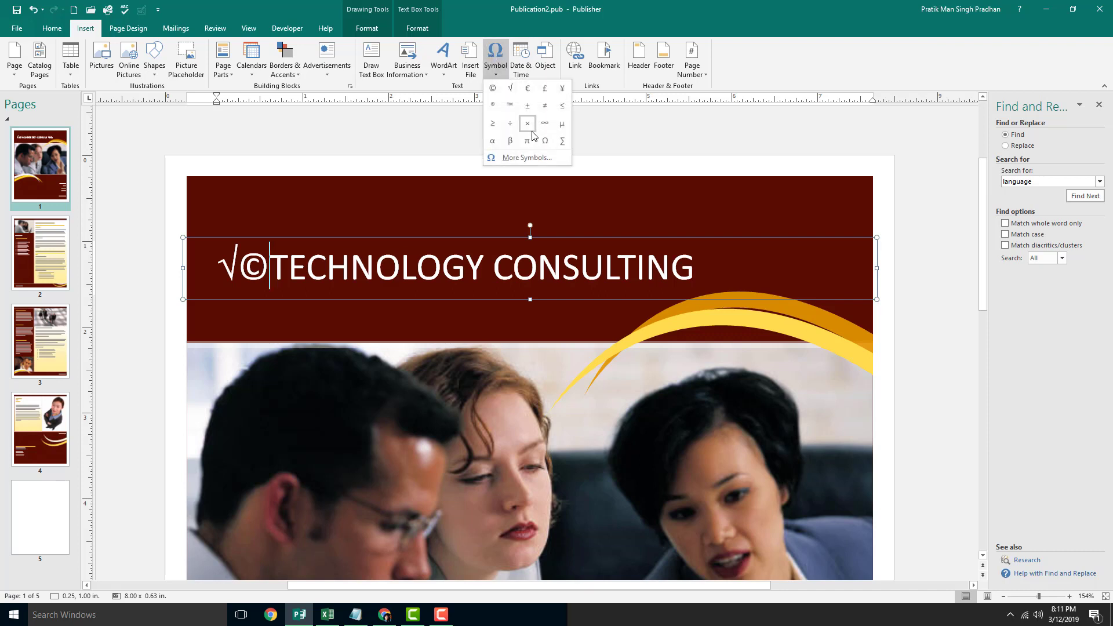
click(527, 123)
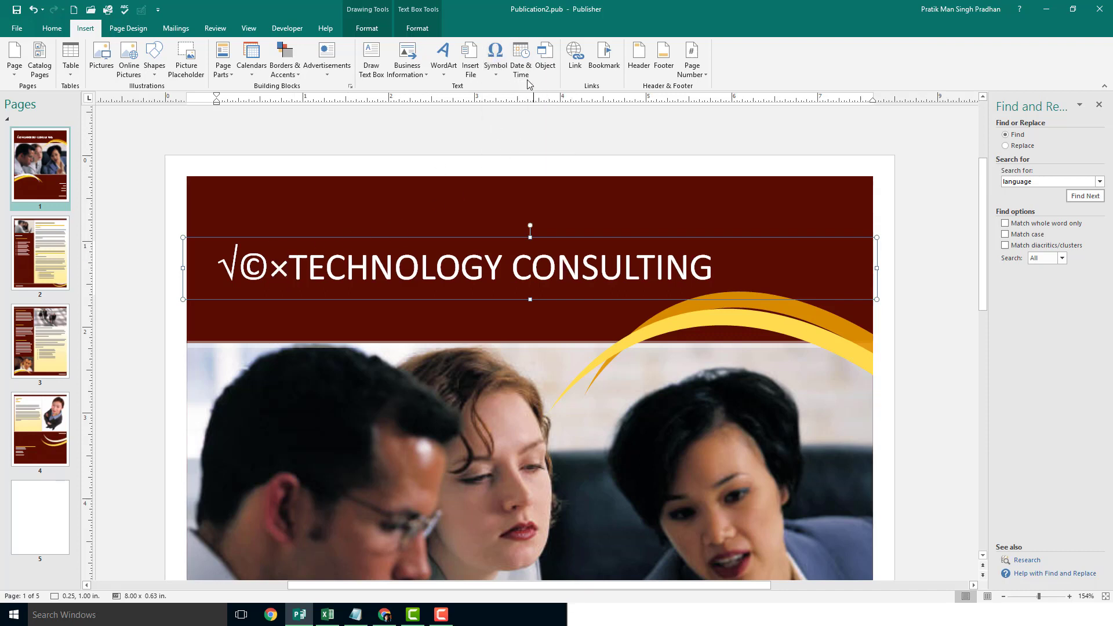
mouse_move(495, 58)
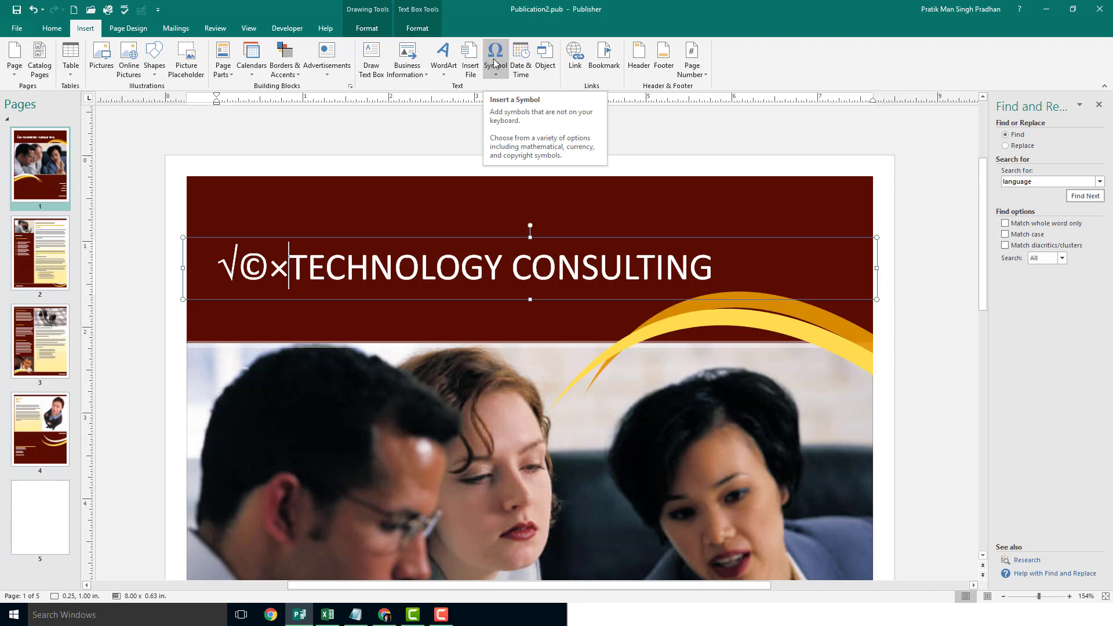
click(494, 57)
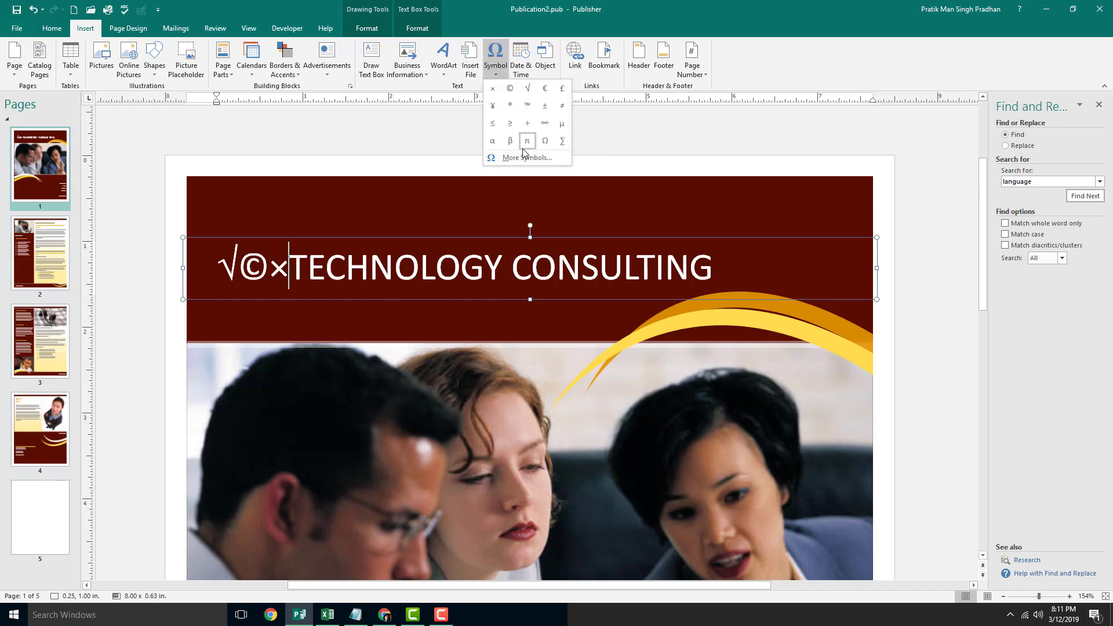
Insert the Raavi Arabic letter Ain, then a recently used not-equal sign, via More Symbols.
click(526, 157)
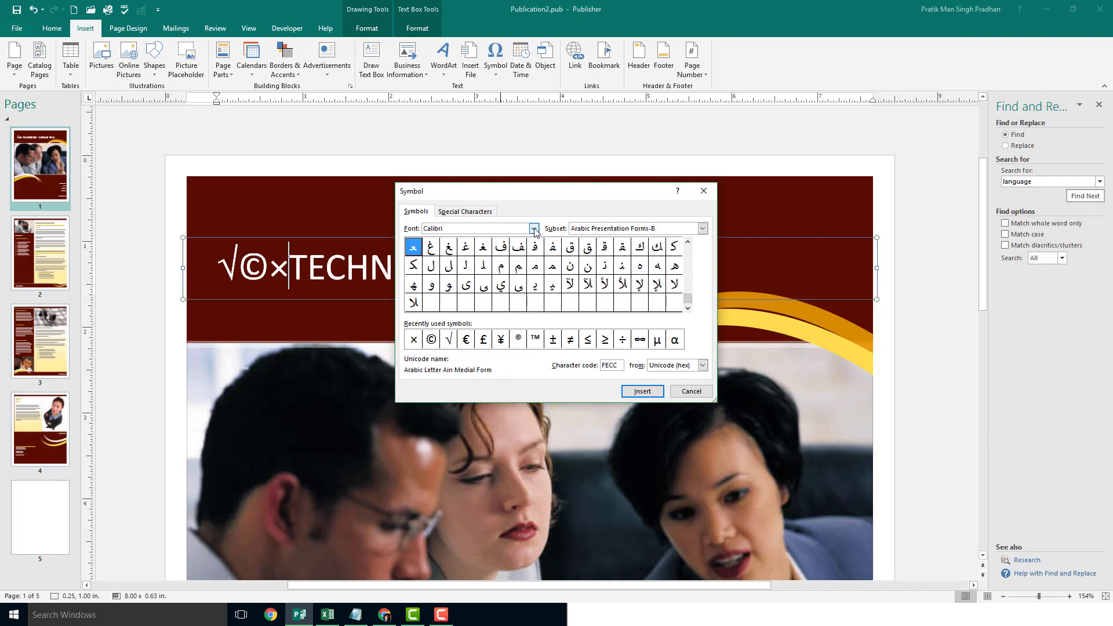
click(533, 228)
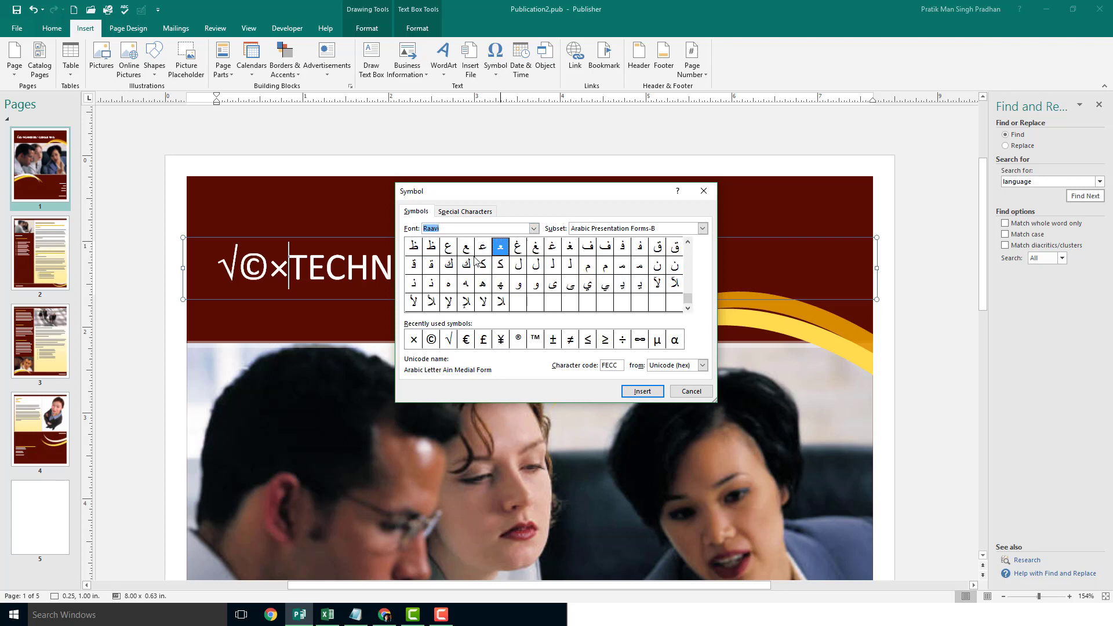
click(448, 247)
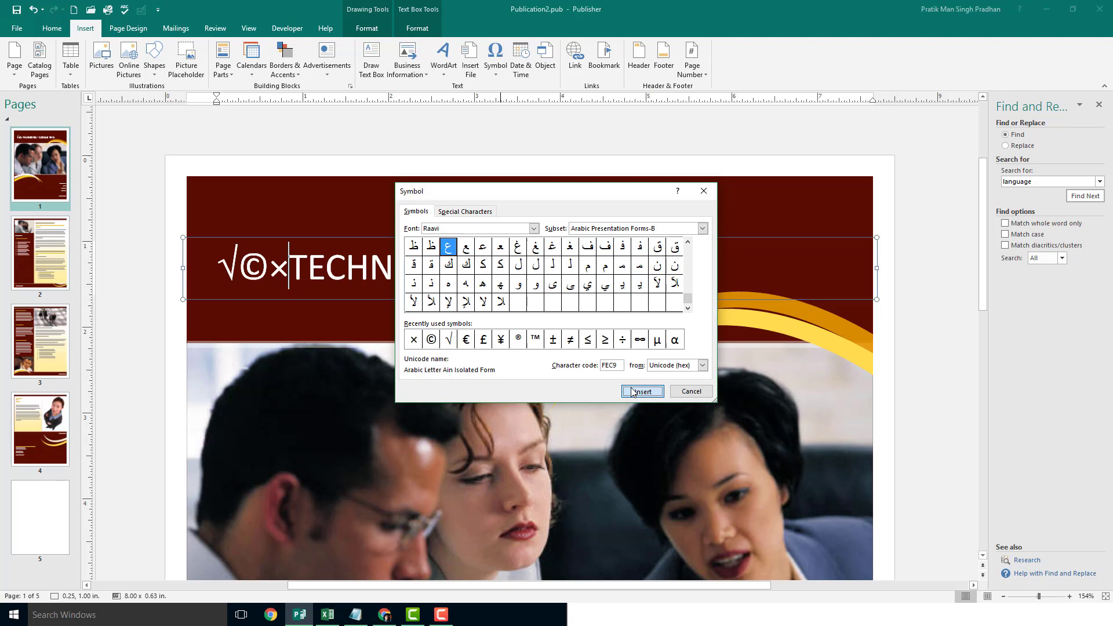
click(641, 392)
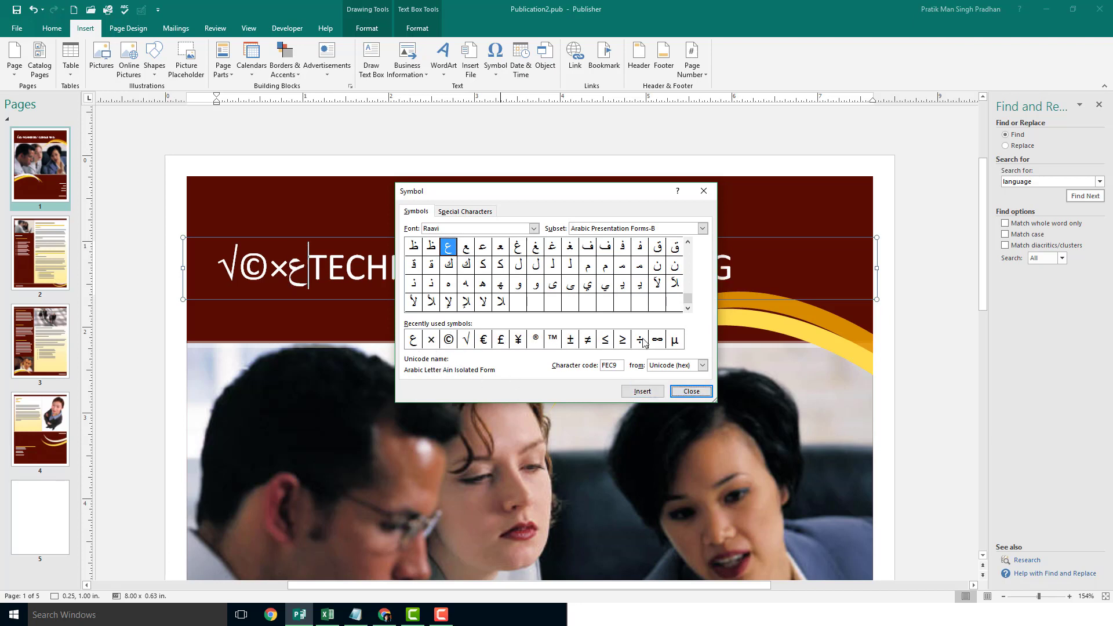
click(587, 339)
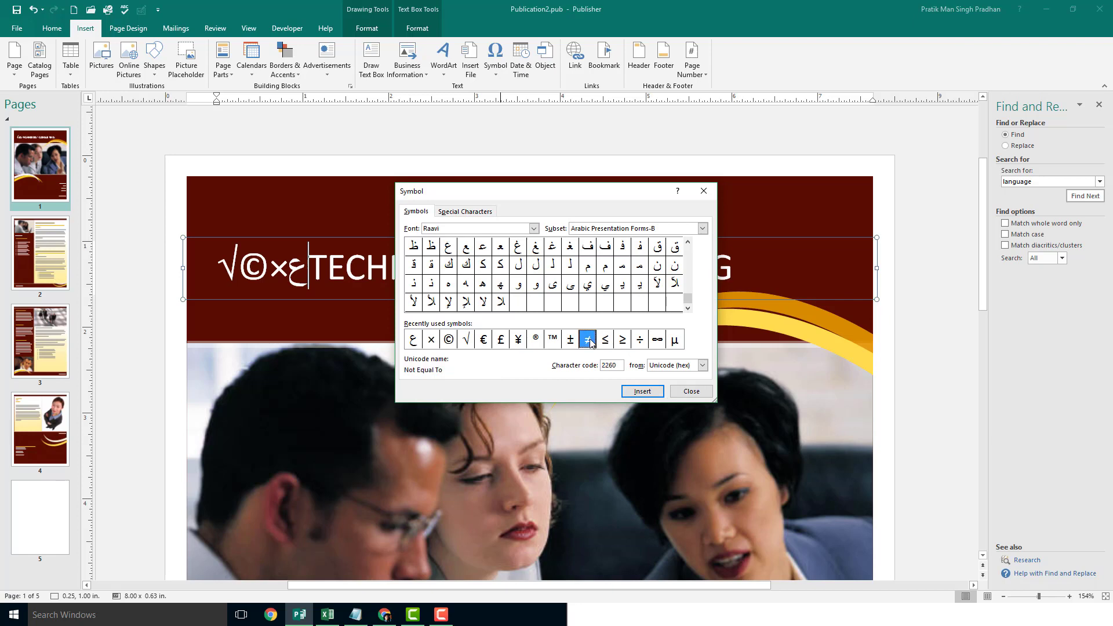
click(642, 391)
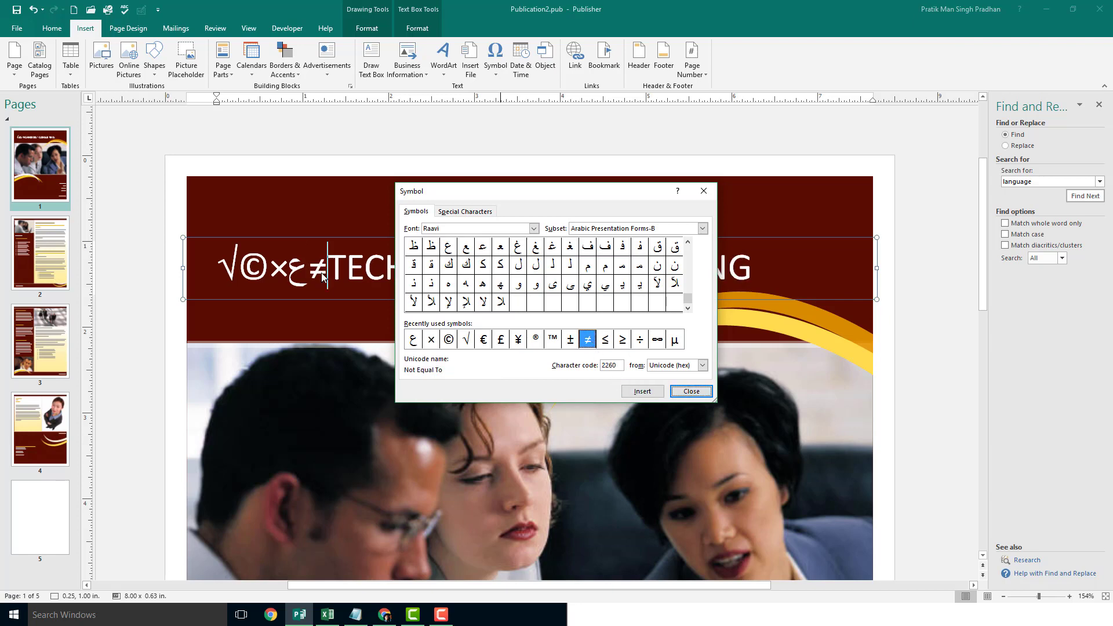
mouse_move(494, 221)
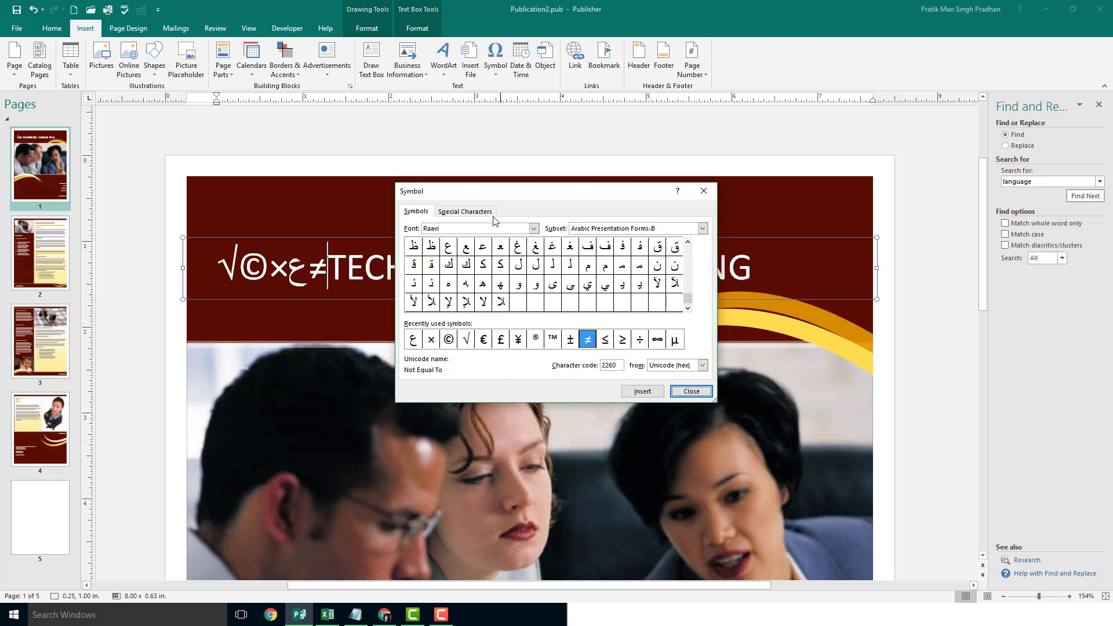
Insert a copyright sign and an em dash from the Special Characters list.
click(465, 211)
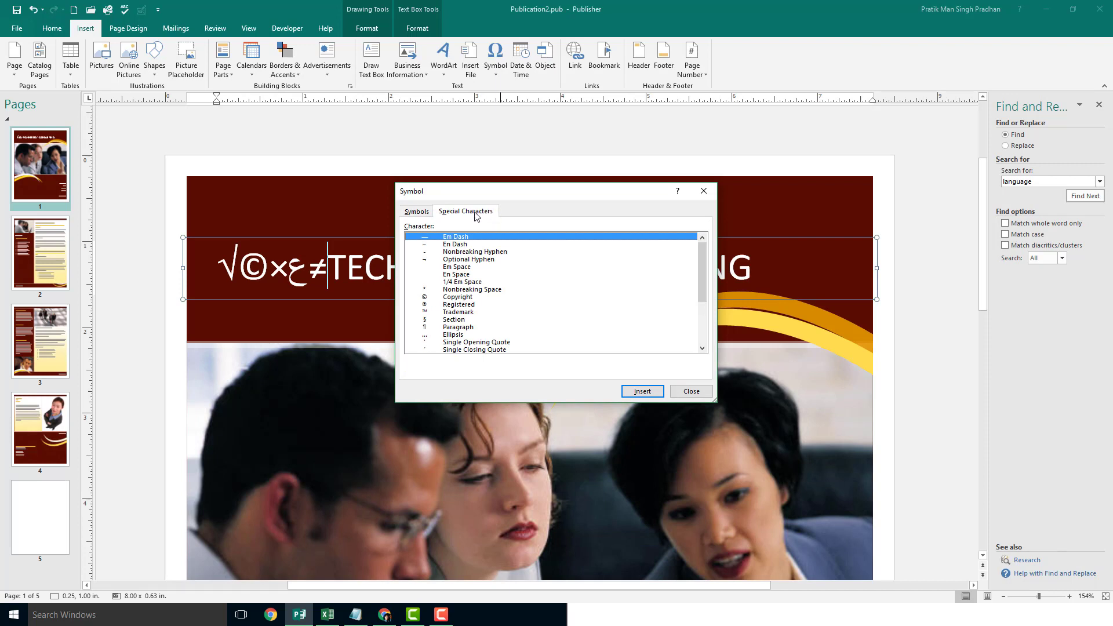
mouse_move(516, 301)
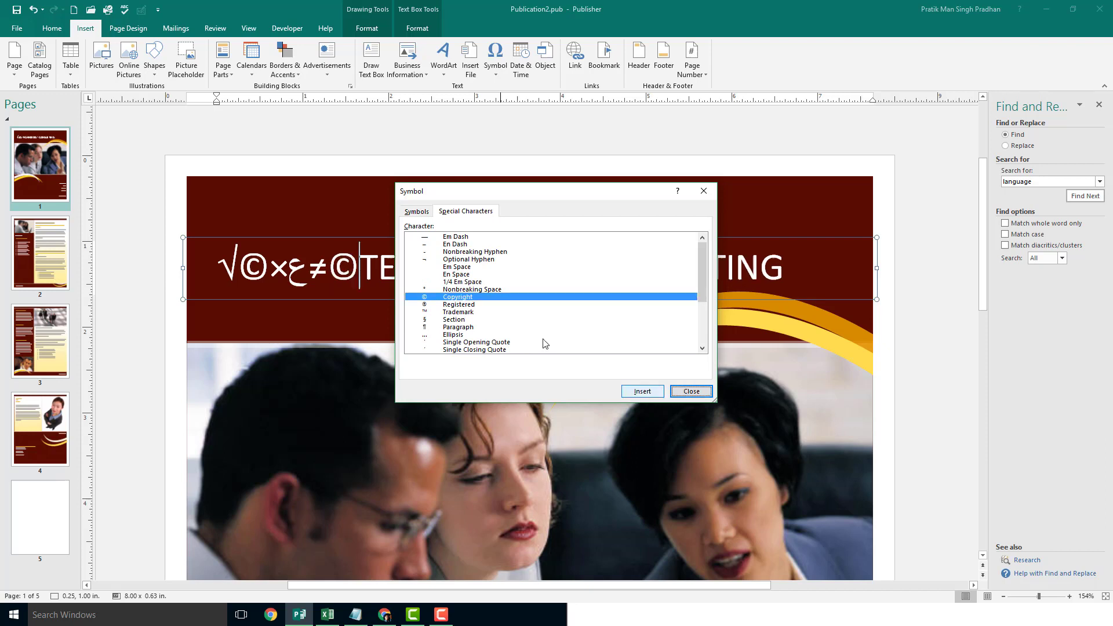
click(642, 391)
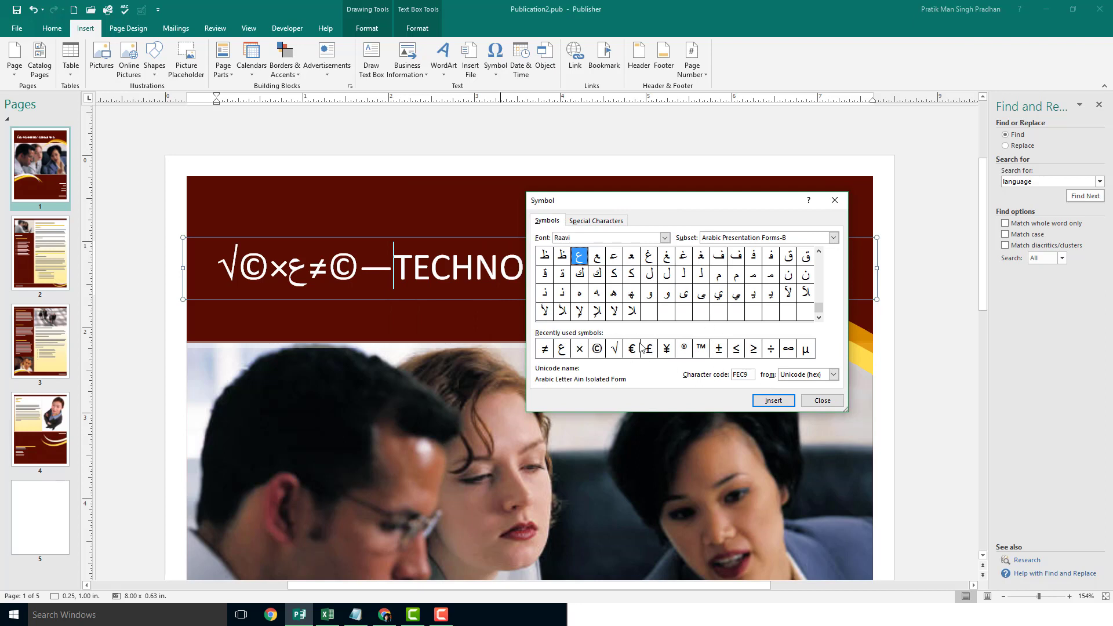
mouse_move(702, 326)
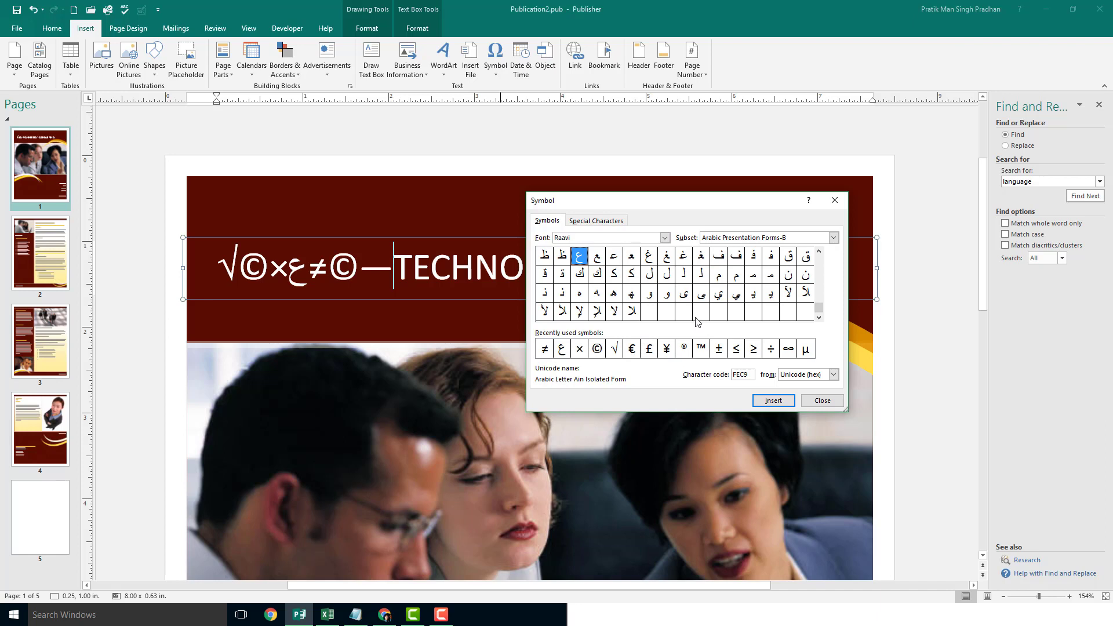
mouse_move(751, 311)
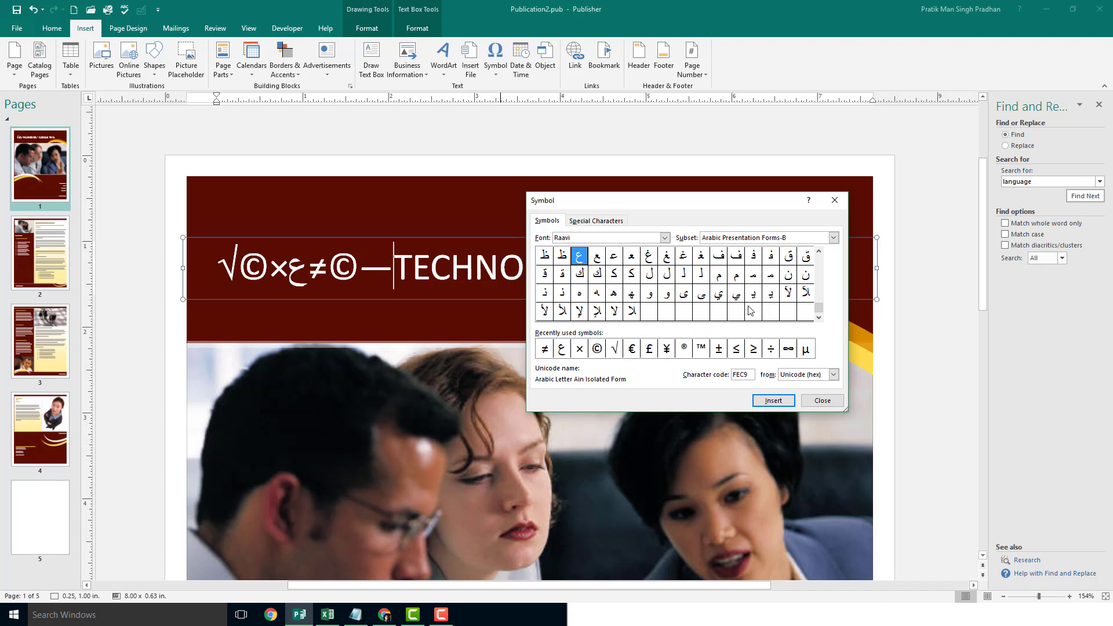